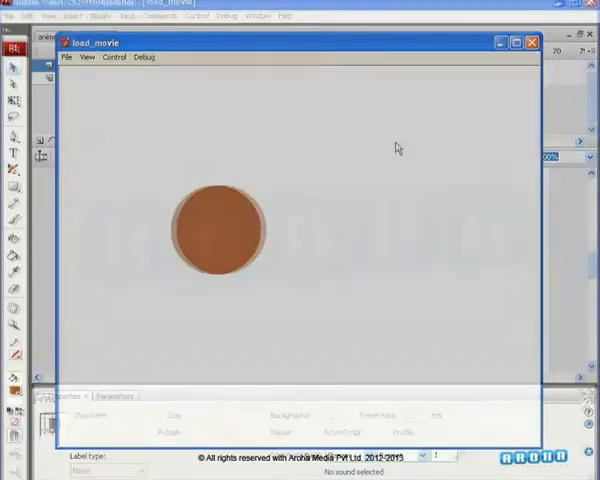
# Close the circle animation test preview window.
pyautogui.click(532, 42)
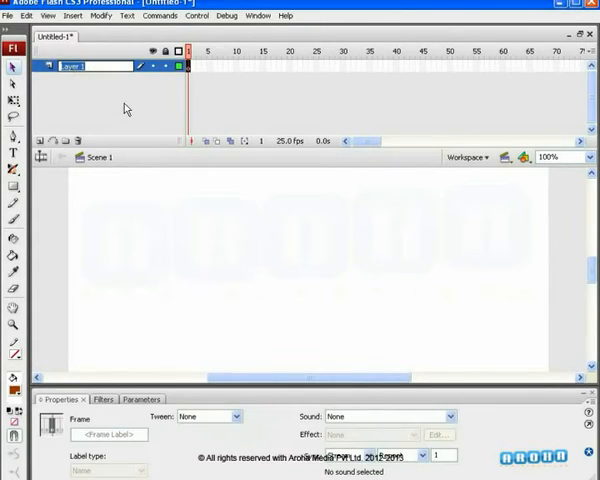
# Name the layer Object and convert the drawn circle into a movie clip named Circle.
pyautogui.write('Object')
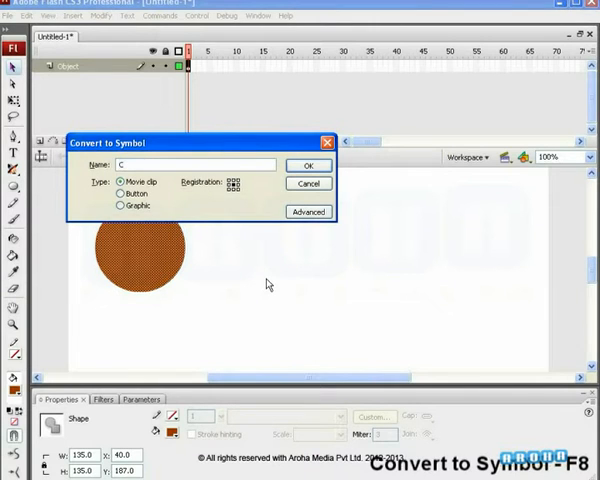
pyautogui.write('Circle')
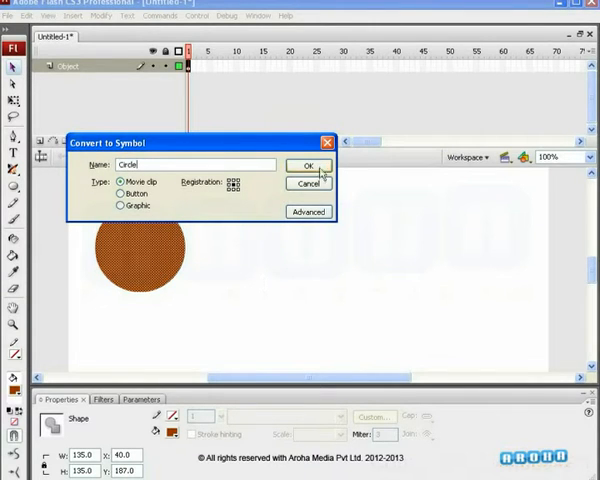
pyautogui.click(308, 166)
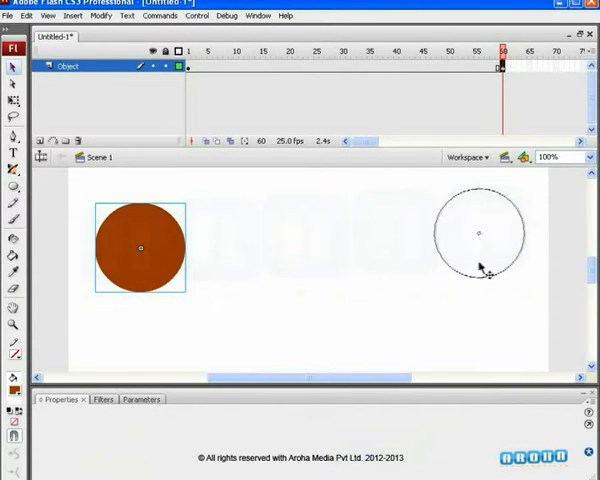
# Drag the circle to the stage's right at frame 60 and apply a motion tween.
pyautogui.moveTo(140, 248); pyautogui.dragTo(480, 232)
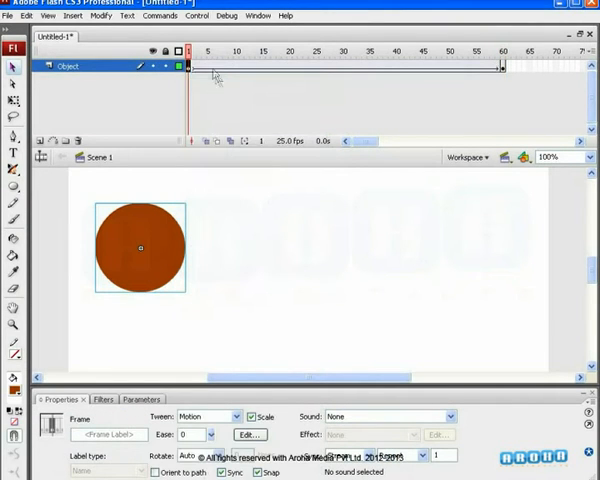
pyautogui.click(398, 51)
pyautogui.write('animation')
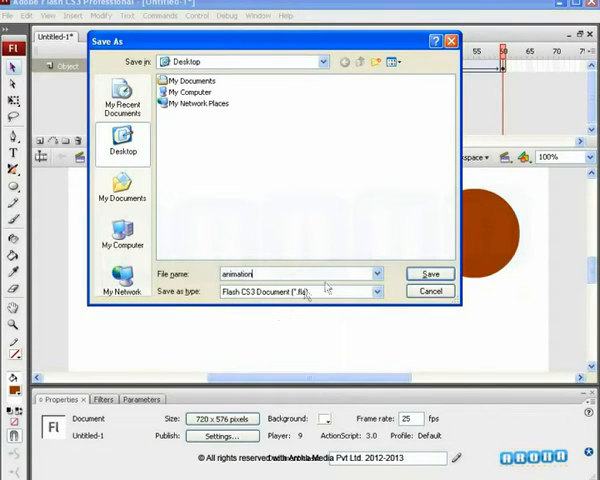
# Save the circle document to the Desktop as animation.
pyautogui.click(429, 273)
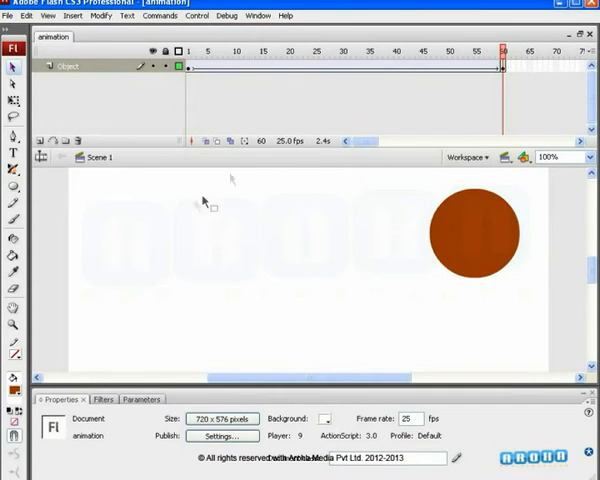
pyautogui.moveTo(185, 228)
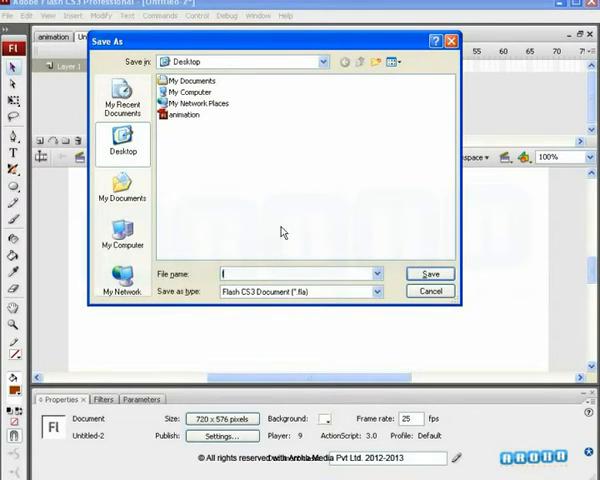
# Save the new document on the Desktop as load_movie and close its empty test preview.
pyautogui.write('load_movie')
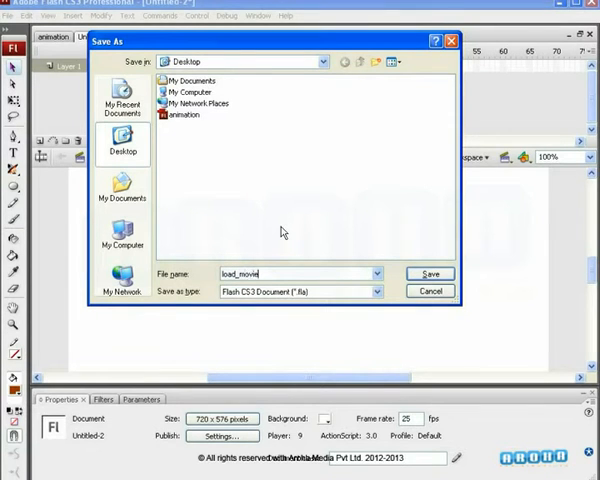
pyautogui.click(430, 273)
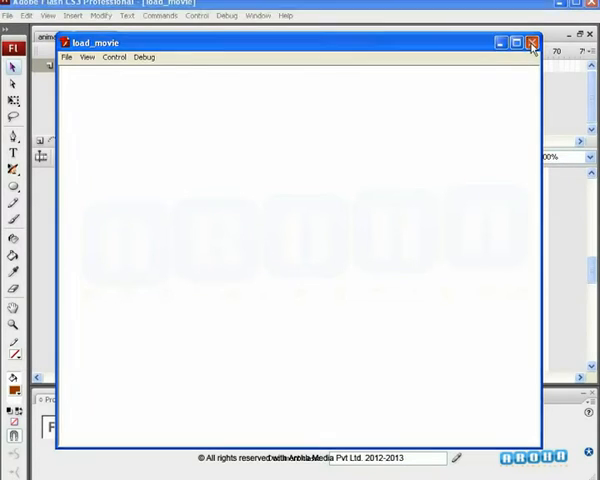
pyautogui.click(532, 45)
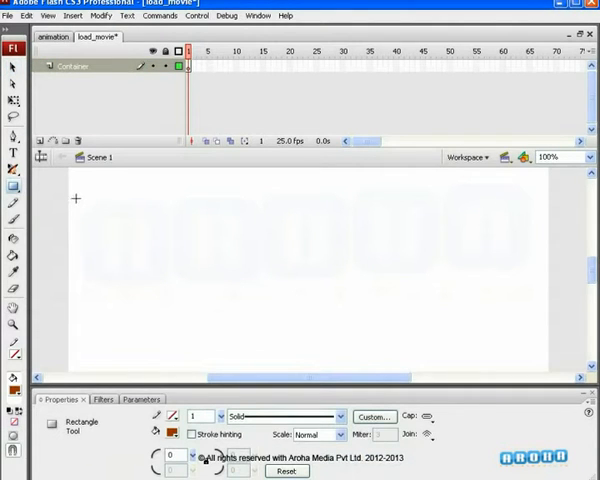
# Draw a small square on the Container layer and convert it into a movie clip named container.
pyautogui.moveTo(75, 195); pyautogui.dragTo(115, 245)
pyautogui.write('containe')
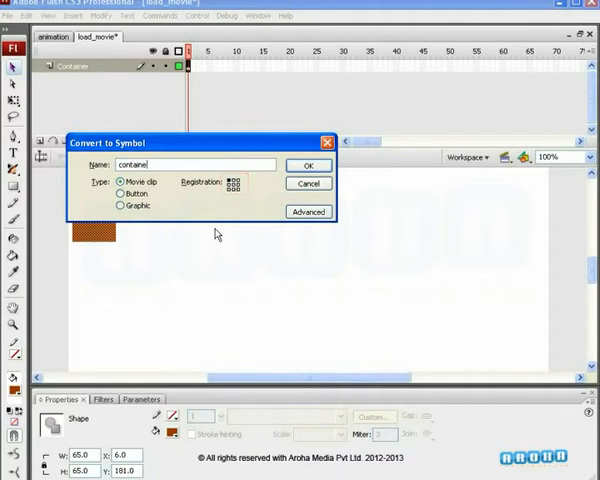
pyautogui.click(309, 165)
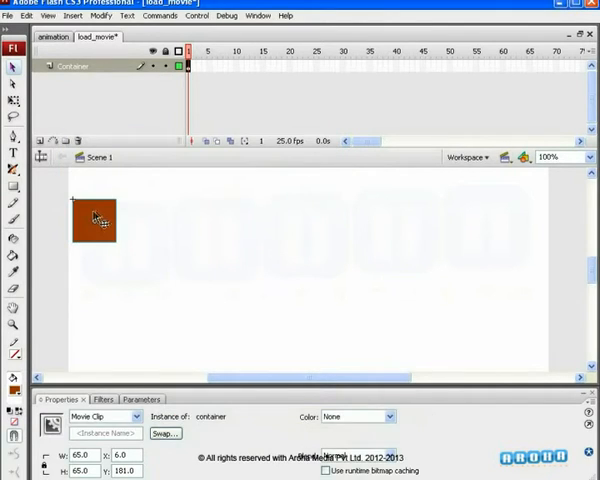
pyautogui.doubleClick(93, 220)
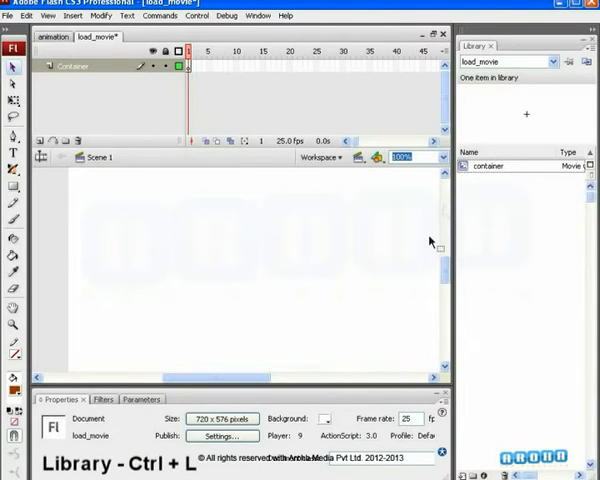
pyautogui.moveTo(466, 172)
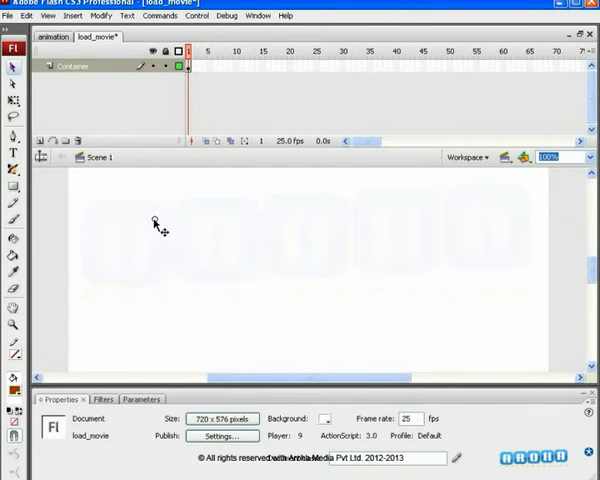
# Delete the square inside the container symbol, leaving the clip empty.
pyautogui.click(155, 220)
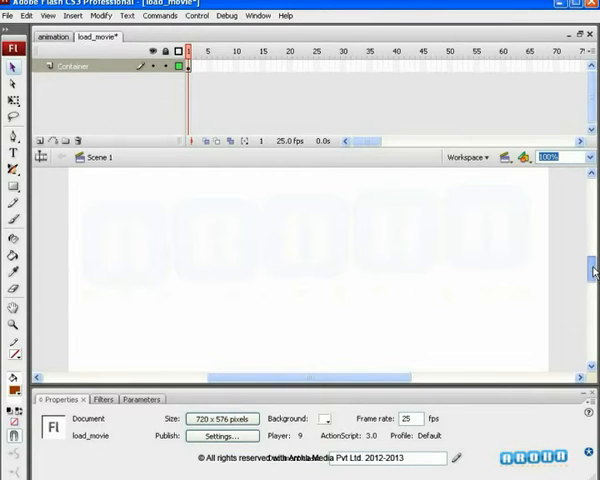
# Place the empty clip at X 0, Y 0 with instance name container.
pyautogui.click(200, 305)
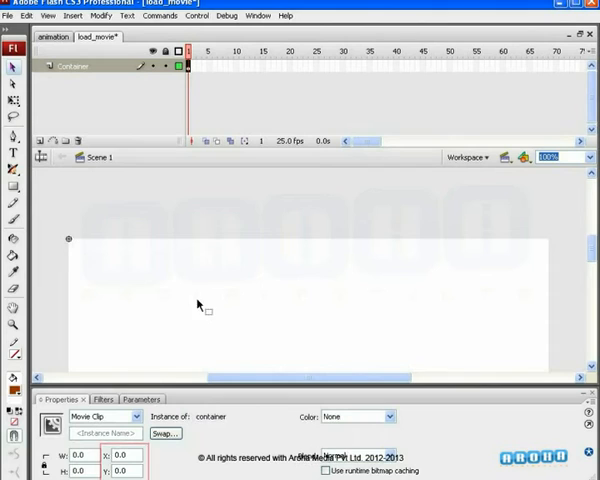
pyautogui.moveTo(193, 298)
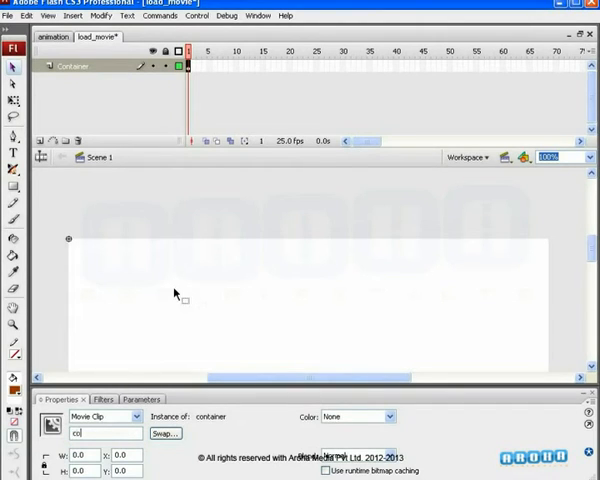
pyautogui.write('container')
pyautogui.write('Action')
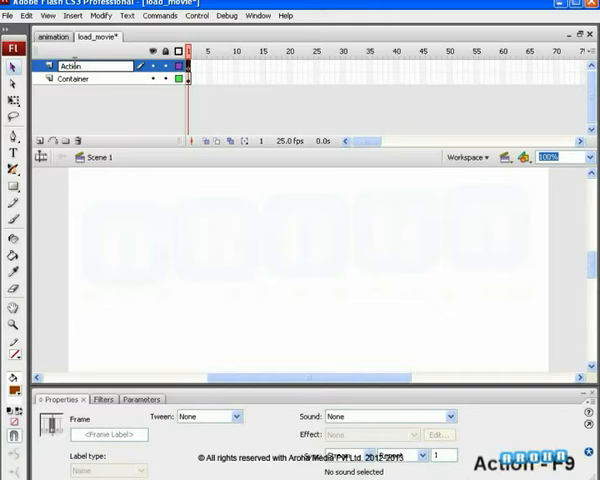
# In the frame script, declare var ldr:Loader = new Loader();.
pyautogui.press('F9')
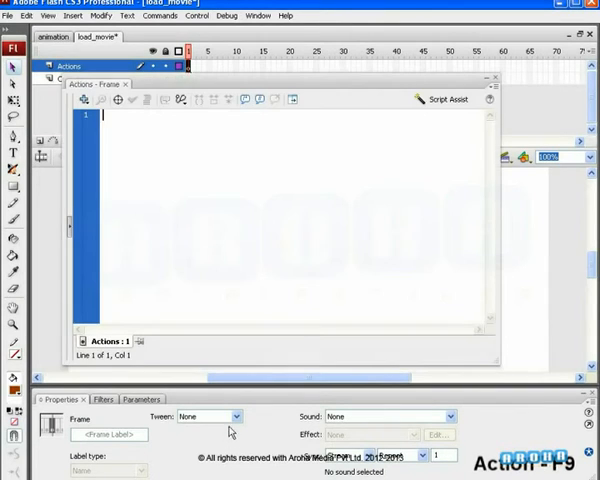
pyautogui.moveTo(351, 233)
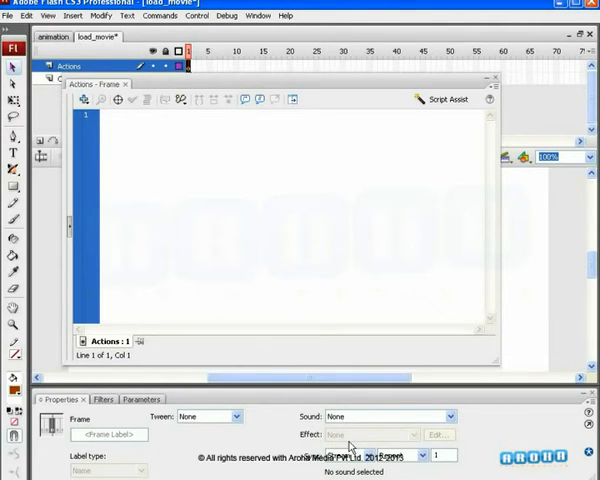
pyautogui.write('var')
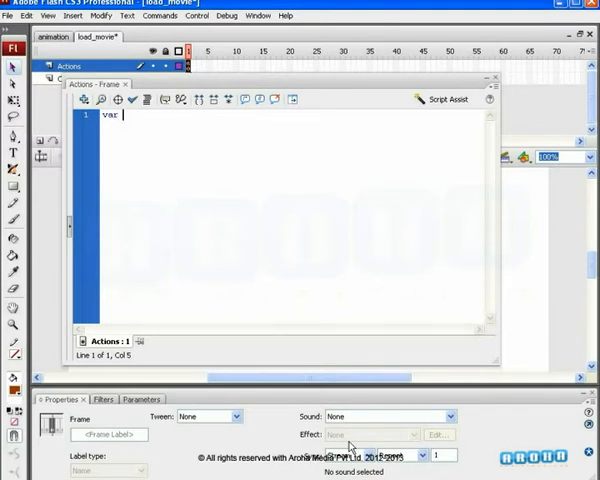
pyautogui.write('ldr:t')
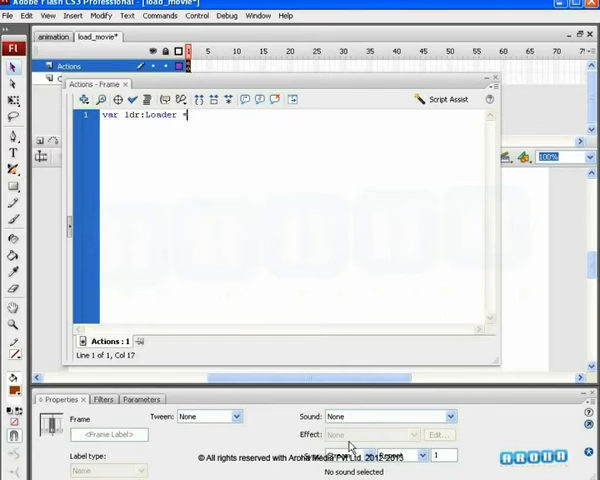
pyautogui.write('= new loader')
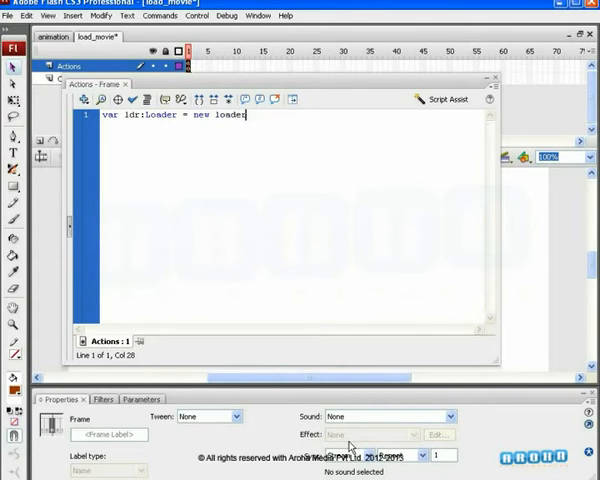
pyautogui.write('Loader();')
pyautogui.write('var')
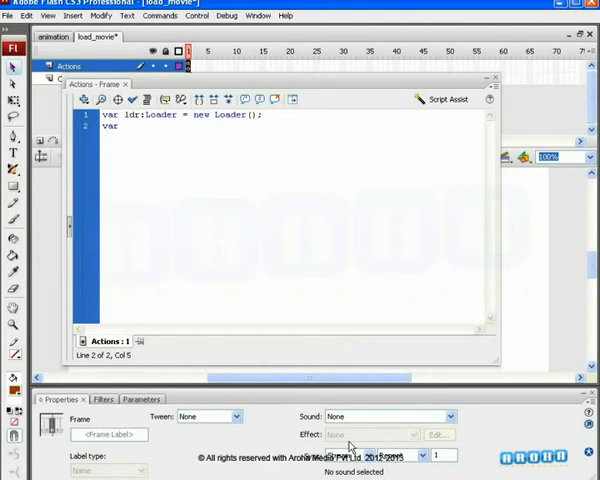
# Add a url String variable set to "animation.swf".
pyautogui.write('url:String =')
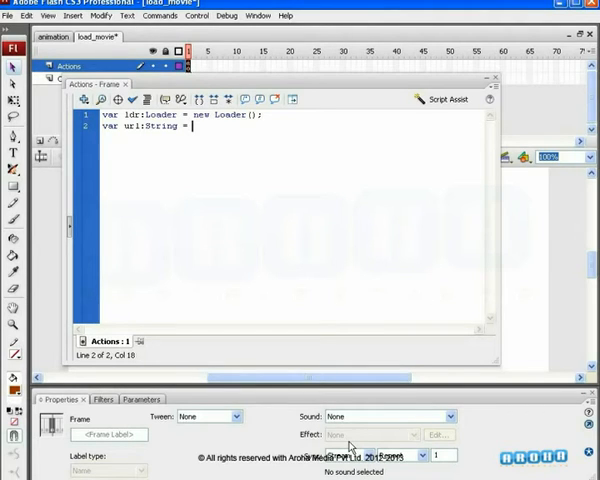
pyautogui.write('"')
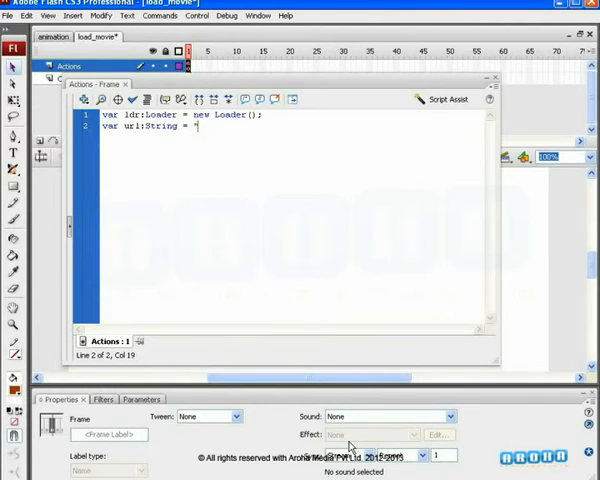
pyautogui.write('animation')
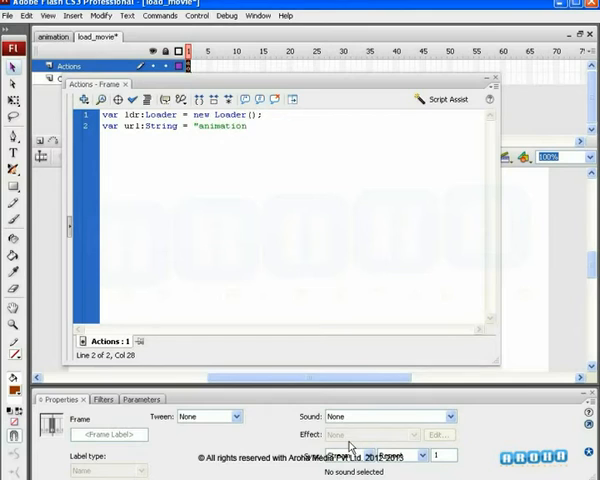
pyautogui.write('.swf')
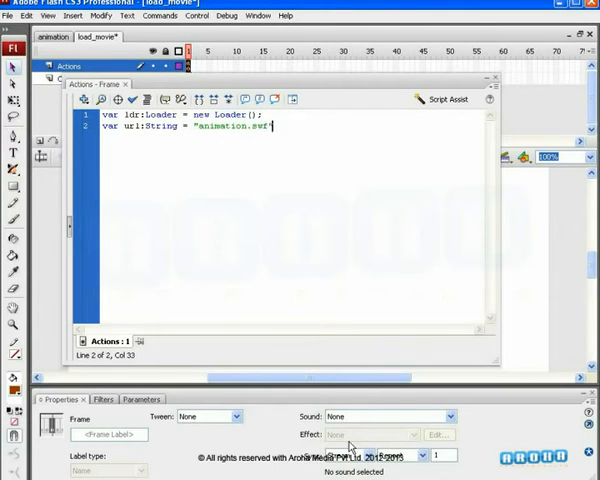
pyautogui.press('Return')
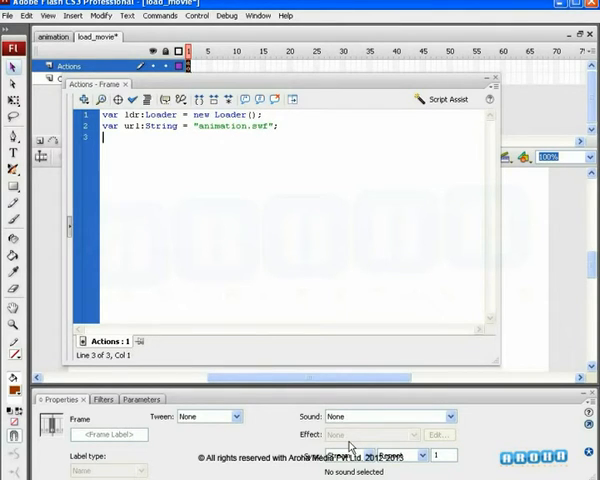
# Declare urlReq as new URLRequest(url) and begin the ldr.load line.
pyautogui.write('var urlReq:URLRequest')
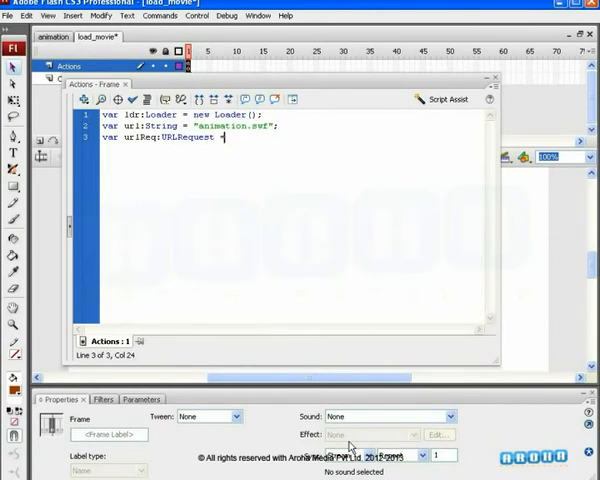
pyautogui.write('= new URLReq')
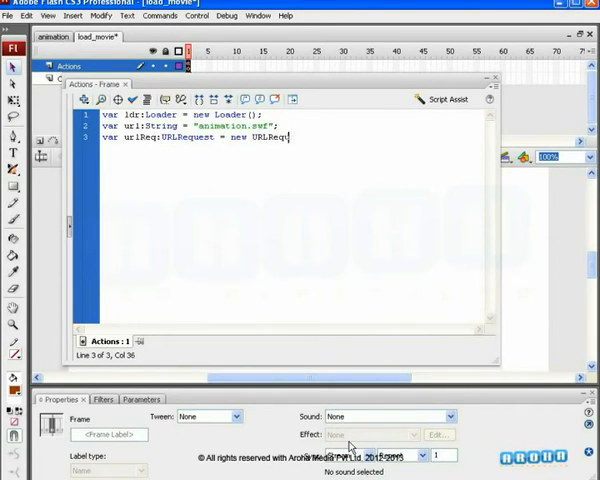
pyautogui.write('(url);')
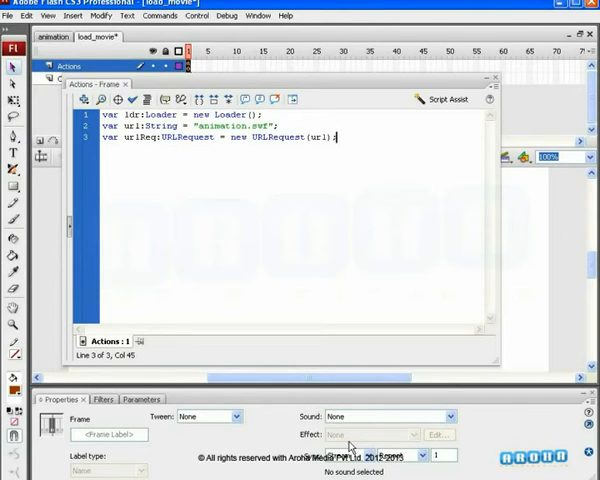
pyautogui.write('ldr.load(url')
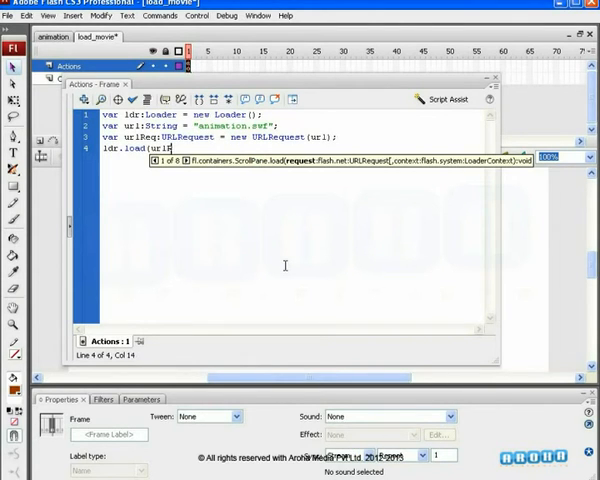
# Complete line 4 as ldr.load(urlReq); and start a fifth line.
pyautogui.write('Req);')
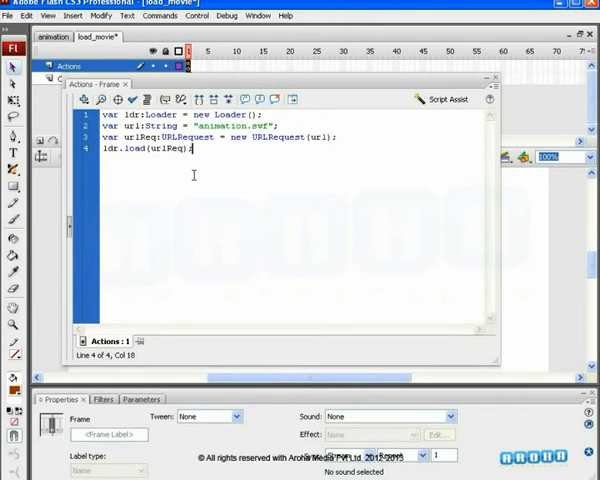
pyautogui.press('Return')
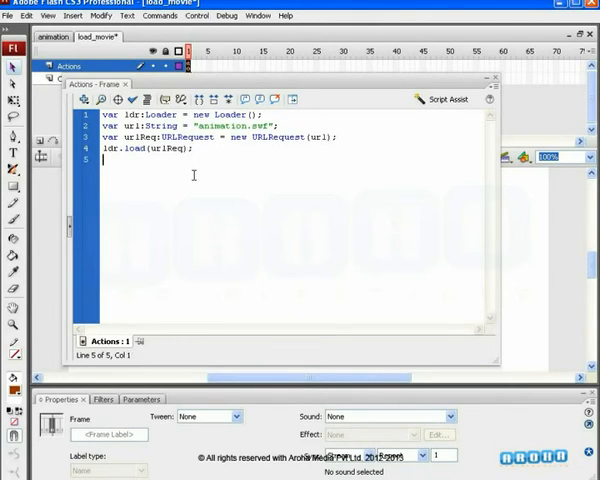
pyautogui.moveTo(540, 112)
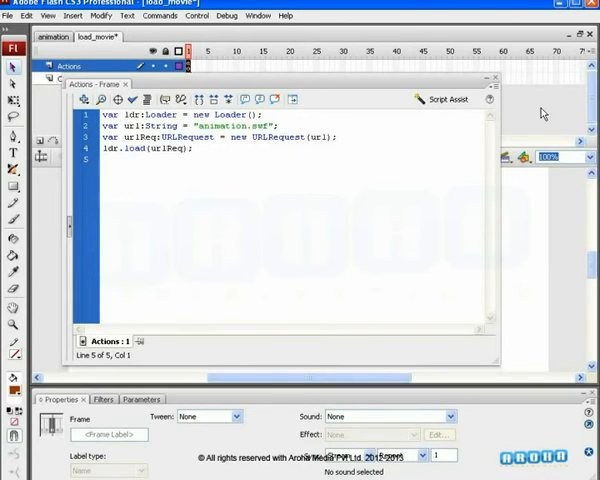
# Write container_mc.addChild(ldr); as script line 5 and test the movie with Ctrl+Enter.
pyautogui.write('cc')
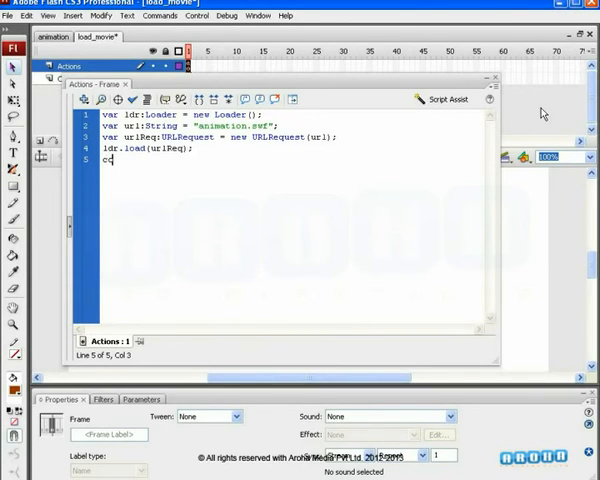
pyautogui.write('ontainer')
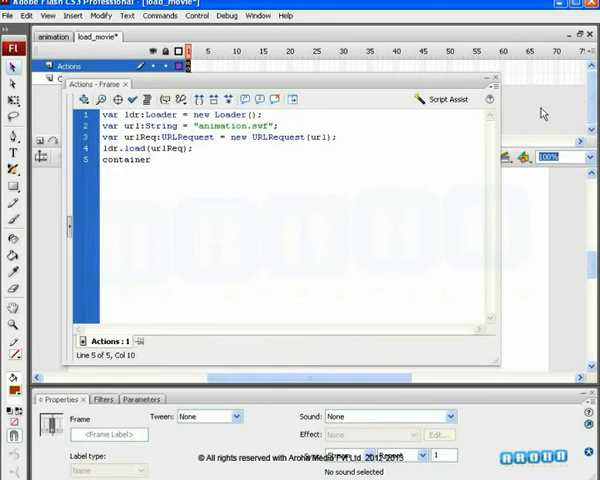
pyautogui.write('_mc.addChild(')
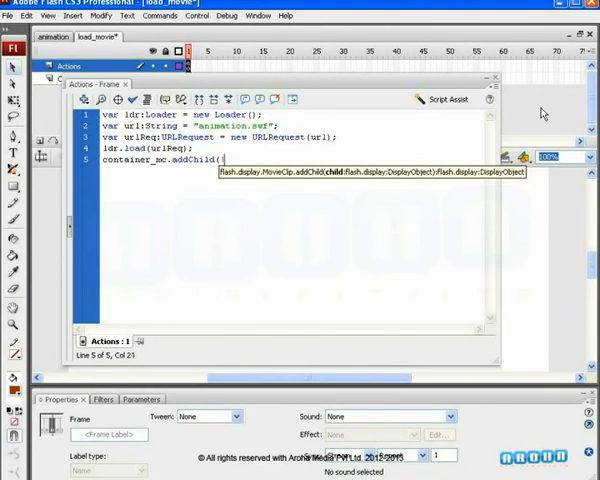
pyautogui.write('ldr);')
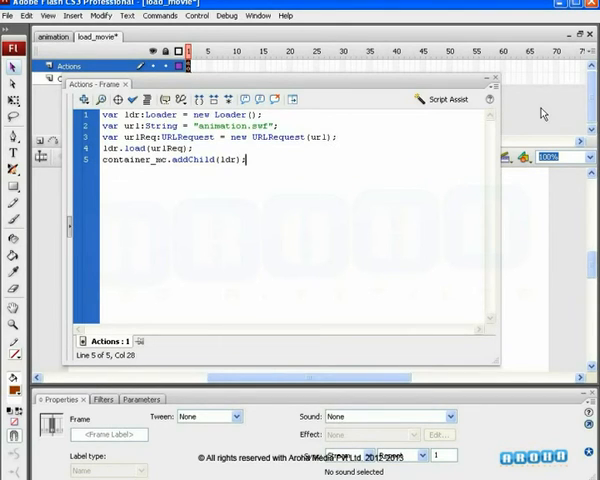
pyautogui.press('ctrl+Return')
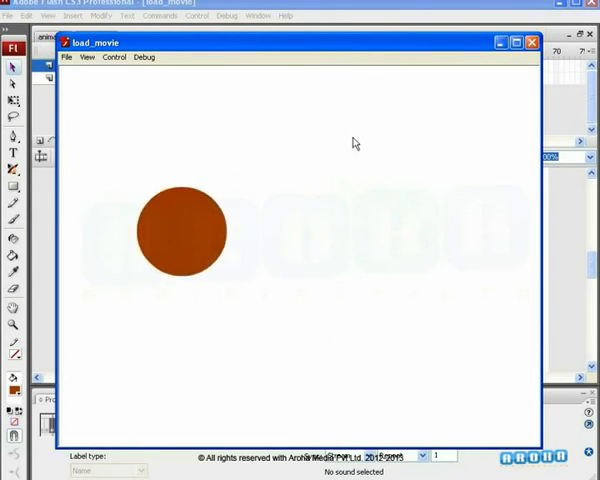
# Close the test preview showing the brown circle to return to the editor.
pyautogui.click(530, 42)
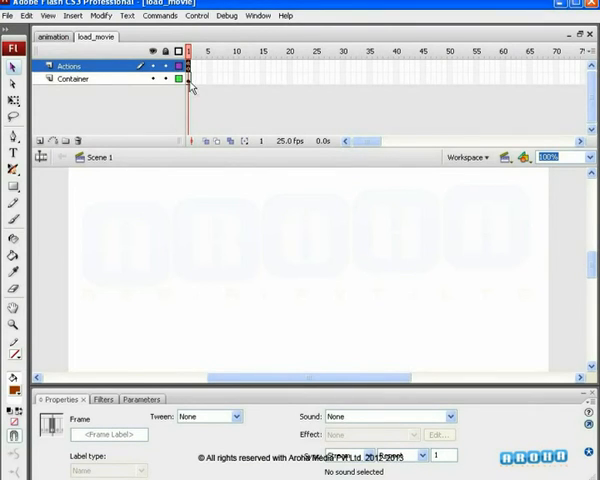
# Select the container_mc instance on the Container layer at X 0, Y 0, then test the movie.
pyautogui.click(73, 79)
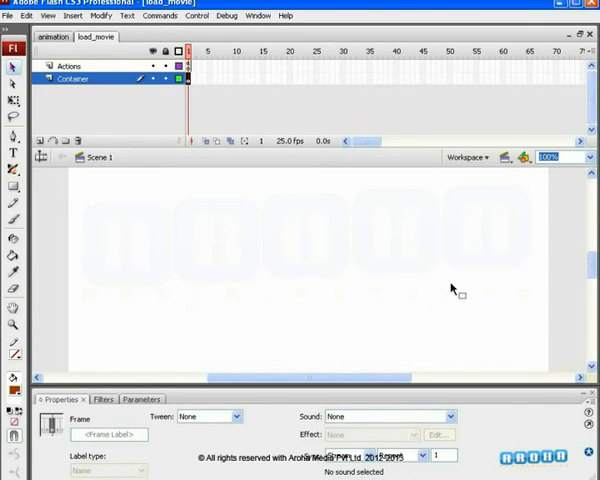
pyautogui.click(73, 78)
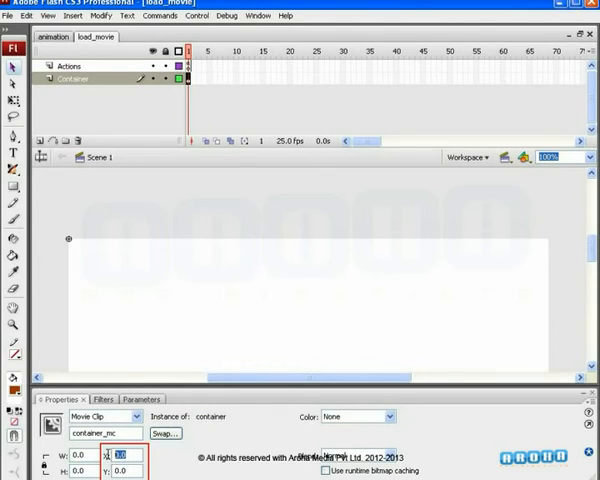
pyautogui.moveTo(223, 330)
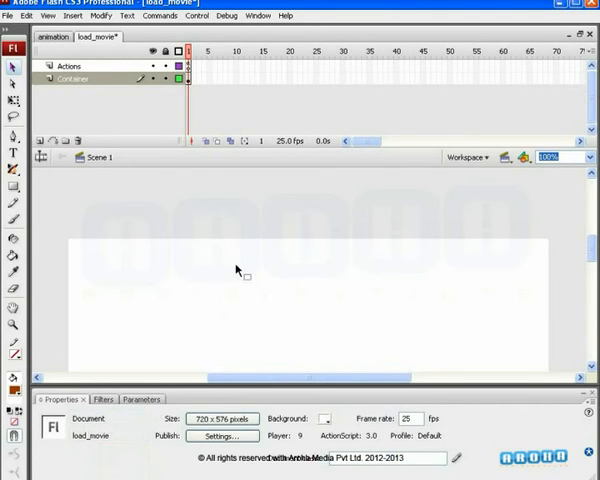
pyautogui.press('ctrl+Return')
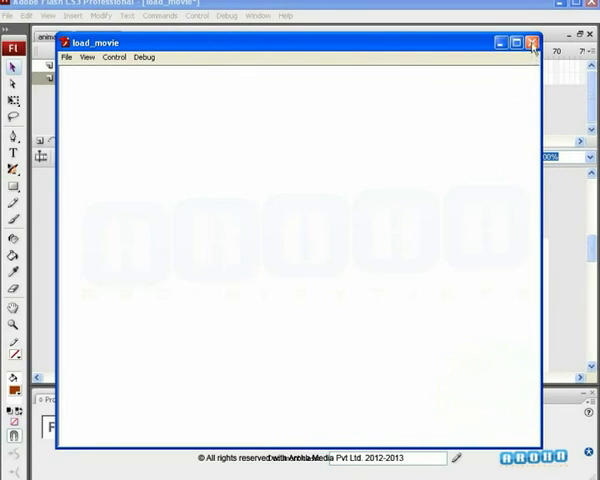
# Watch the brown circle animation play in the test preview, then close it.
pyautogui.click(516, 42)
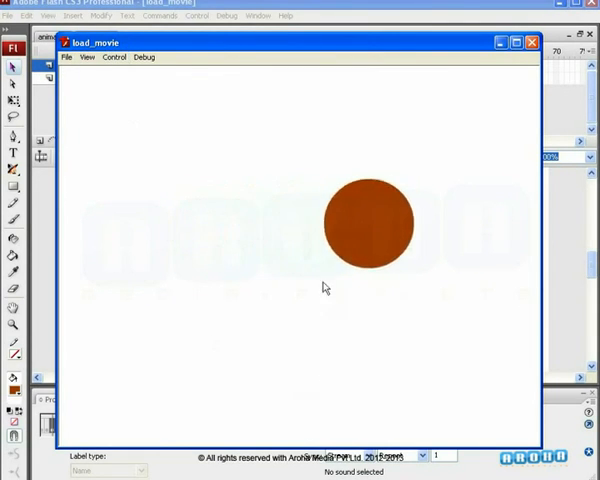
pyautogui.click(529, 42)
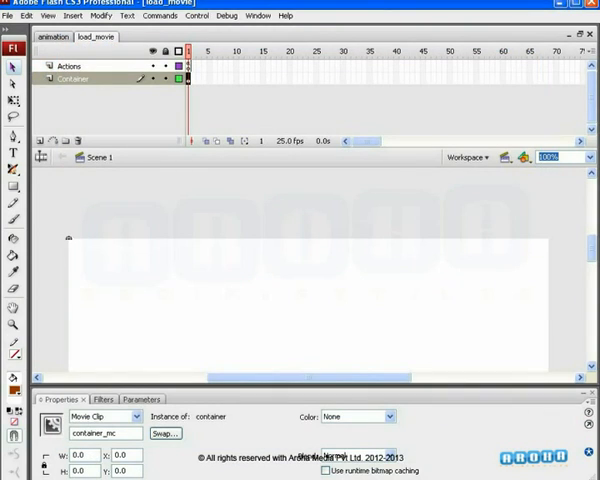